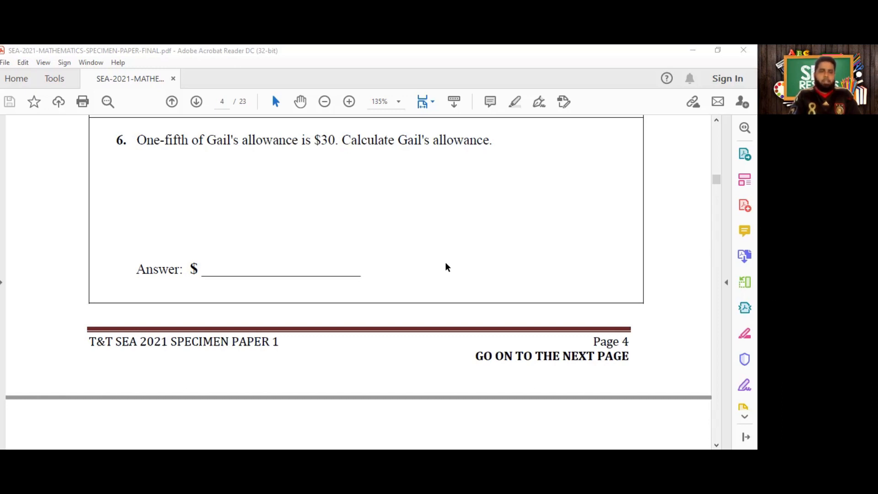
{"action": "mouse_move", "coordinate": [171, 168]}
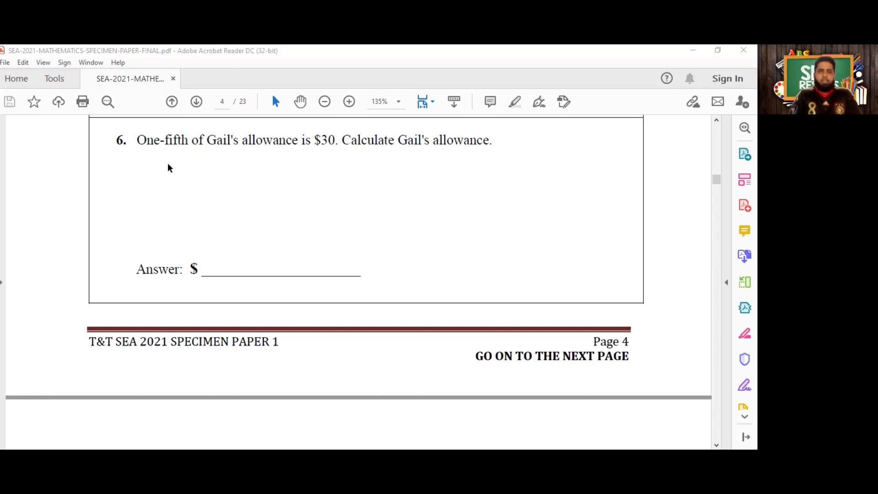
{"action": "mouse_move", "coordinate": [453, 417]}
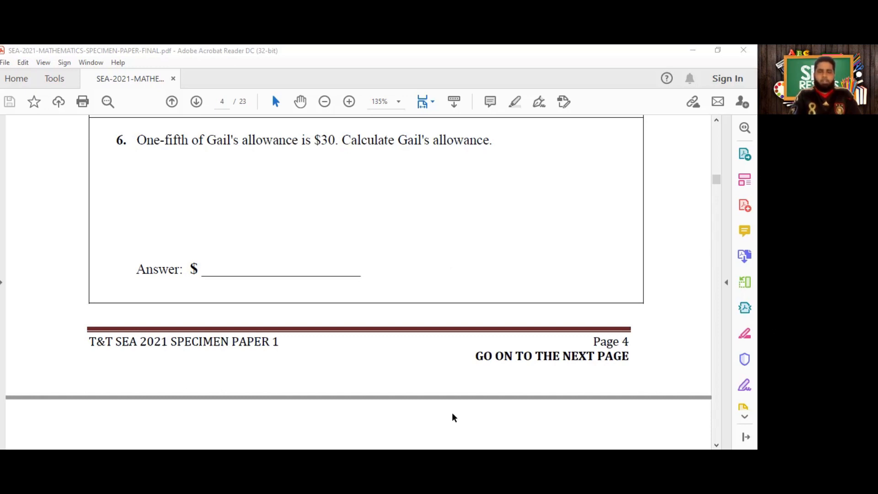
{"action": "mouse_move", "coordinate": [434, 383]}
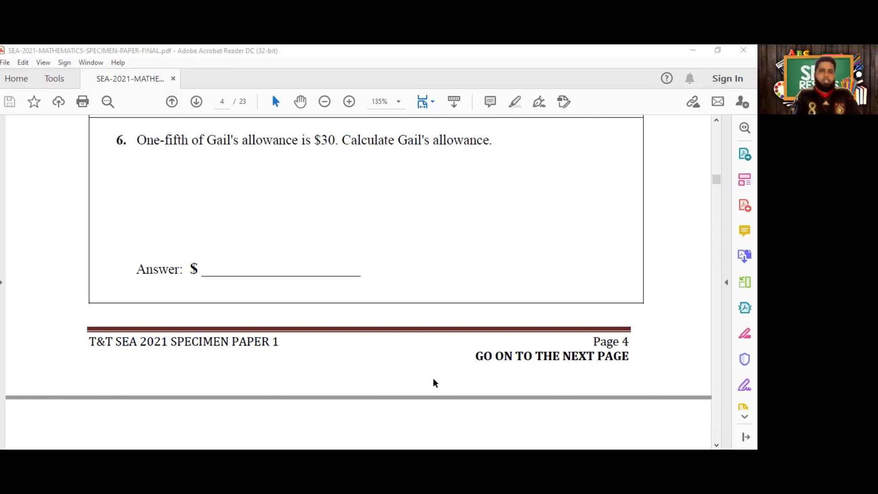
{"action": "mouse_move", "coordinate": [398, 423]}
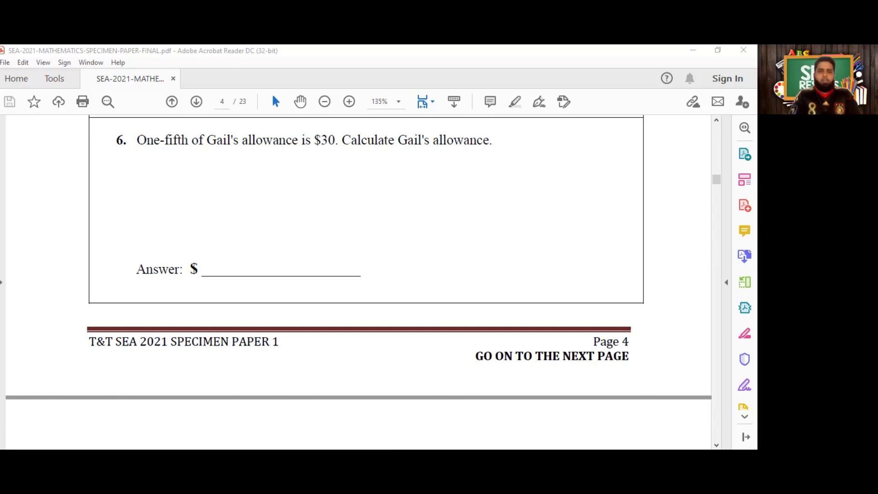
{"action": "mouse_move", "coordinate": [351, 211]}
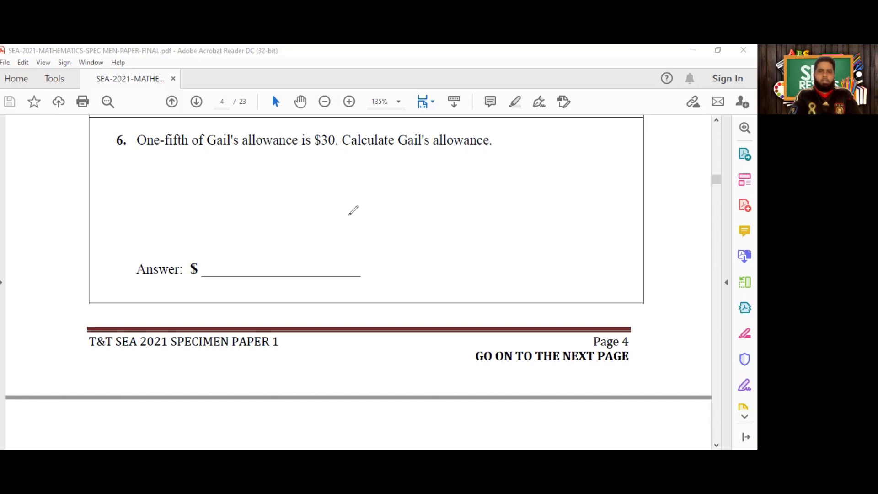
{"action": "mouse_move", "coordinate": [303, 135]}
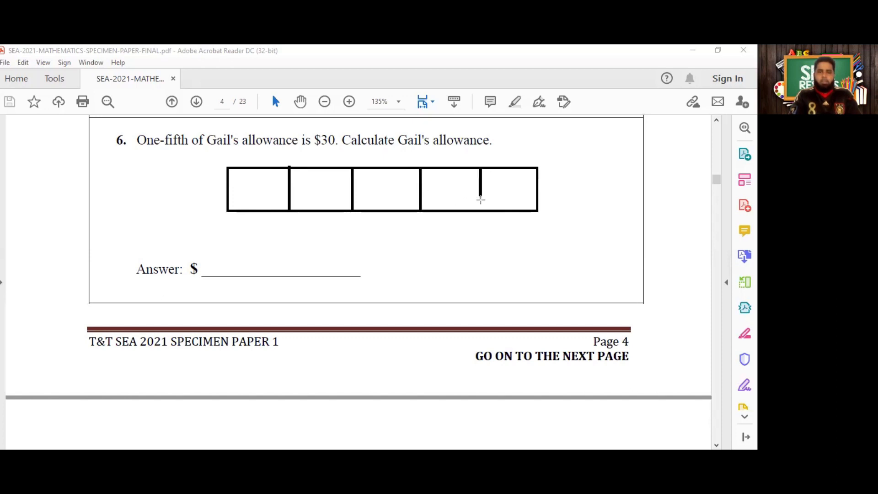
{"action": "mouse_move", "coordinate": [480, 210]}
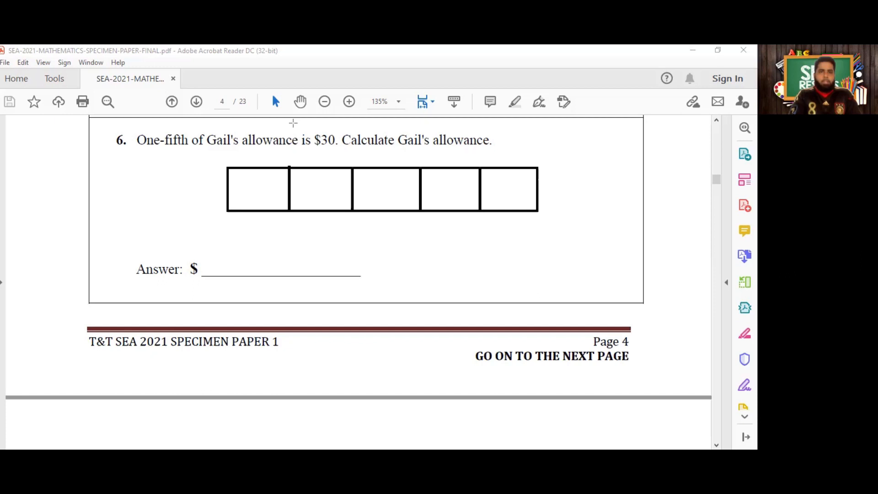
{"action": "mouse_move", "coordinate": [285, 139]}
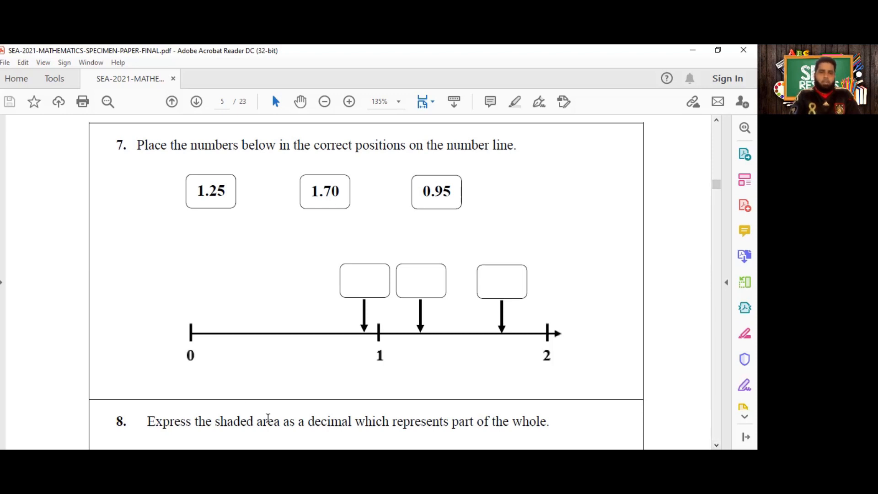
{"action": "mouse_move", "coordinate": [454, 253]}
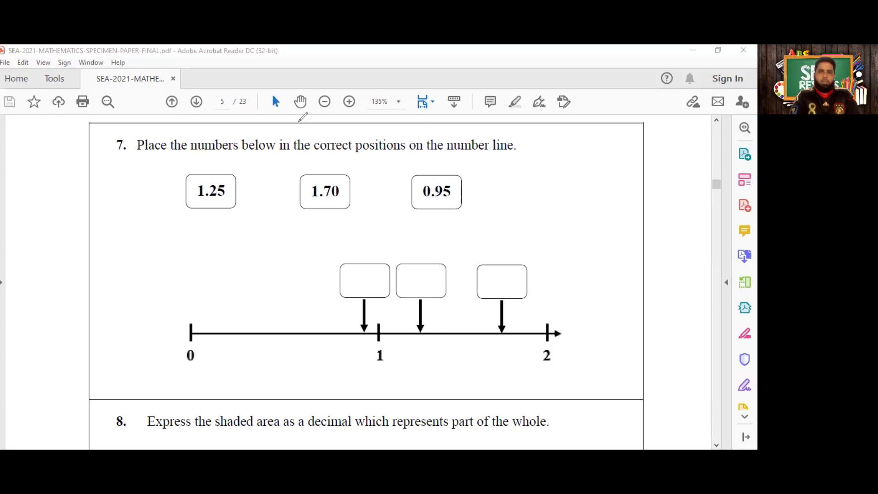
{"action": "mouse_move", "coordinate": [188, 318]}
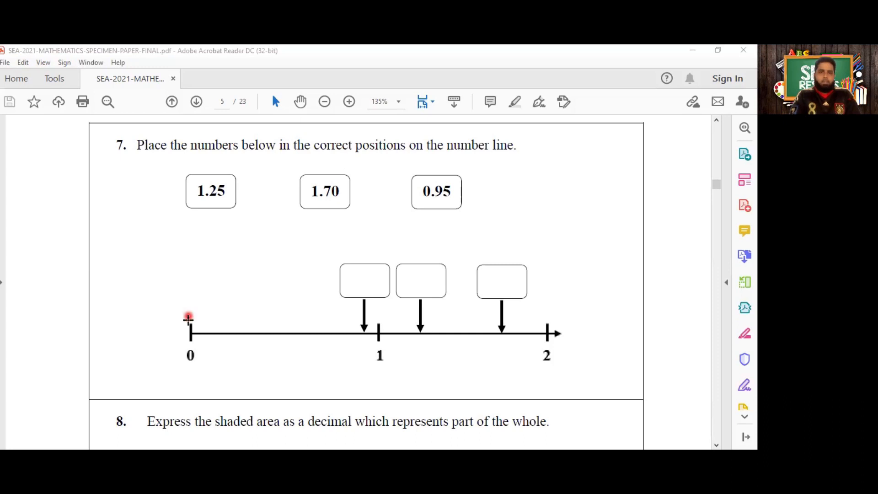
{"action": "mouse_move", "coordinate": [532, 348]}
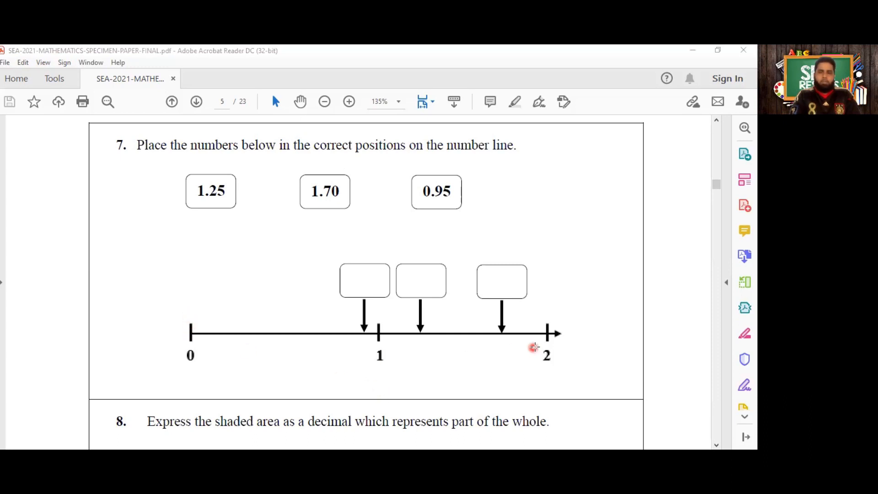
{"action": "mouse_move", "coordinate": [374, 324]}
{"action": "type", "text": "0.95"}
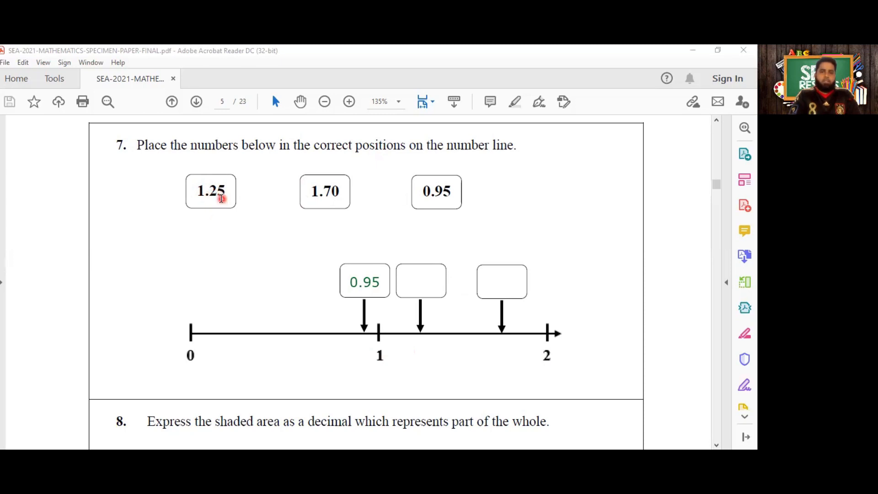
{"action": "mouse_move", "coordinate": [318, 194]}
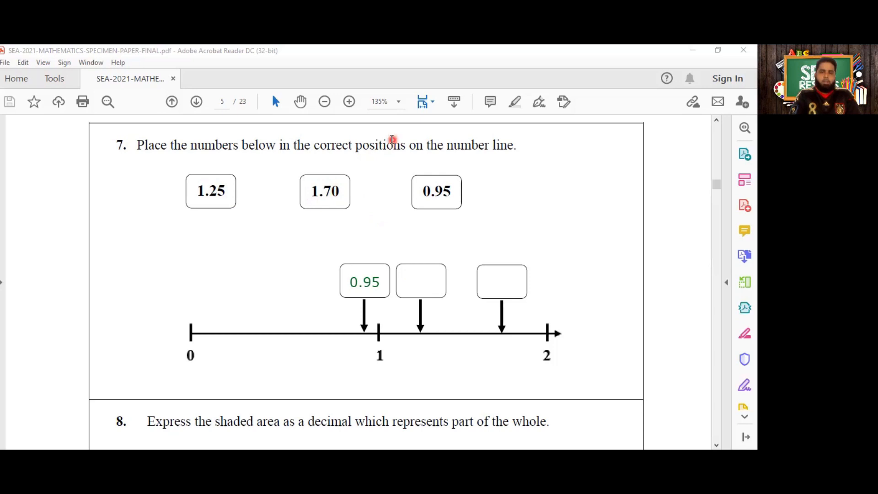
{"action": "mouse_move", "coordinate": [385, 325]}
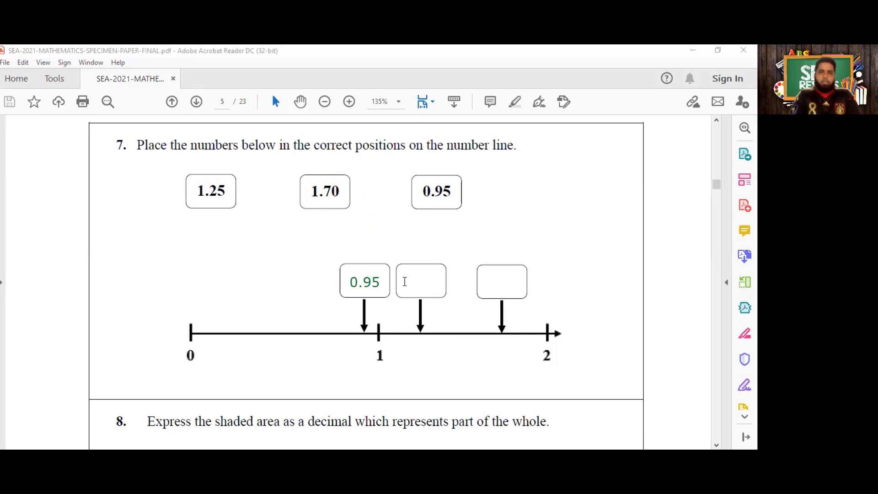
- Enter 1.25 in the second number-line box and 1.7 in the box nearest 2
{"action": "type", "text": "1.25"}
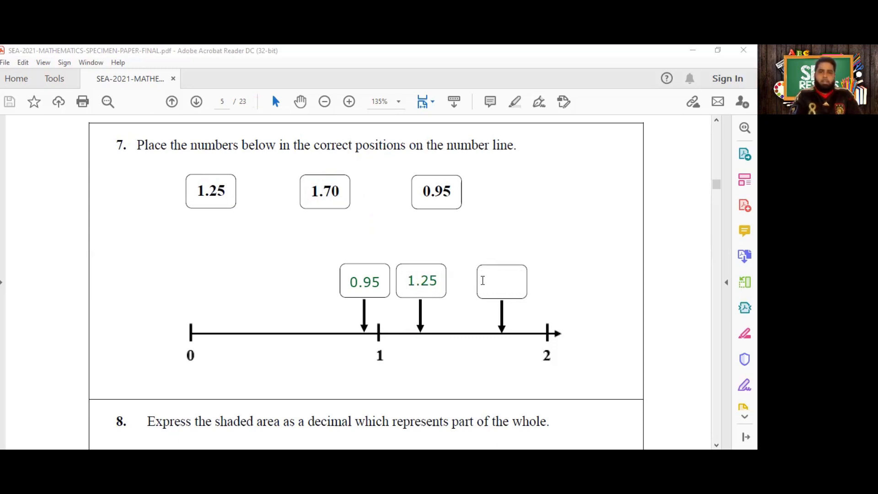
{"action": "left_click", "coordinate": [501, 281]}
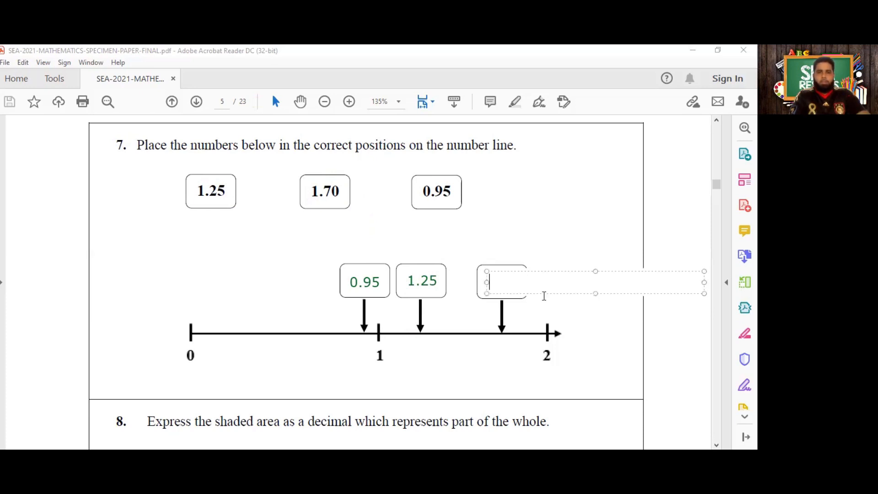
{"action": "type", "text": "1.7"}
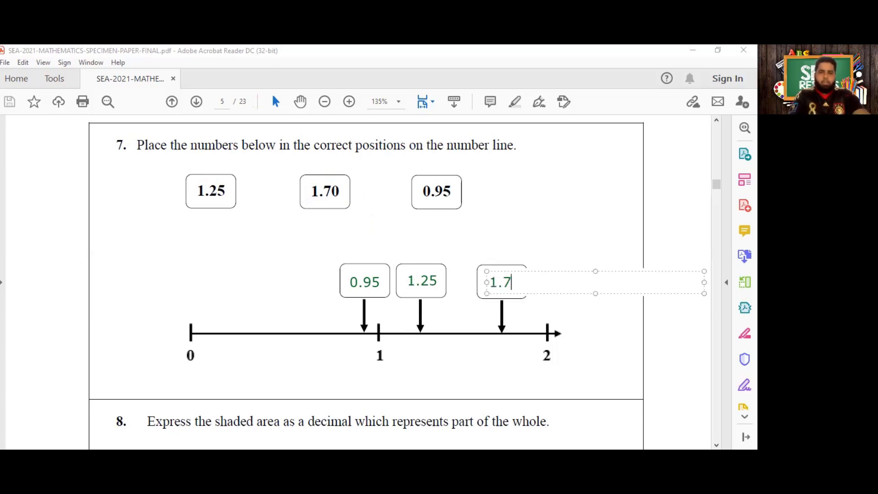